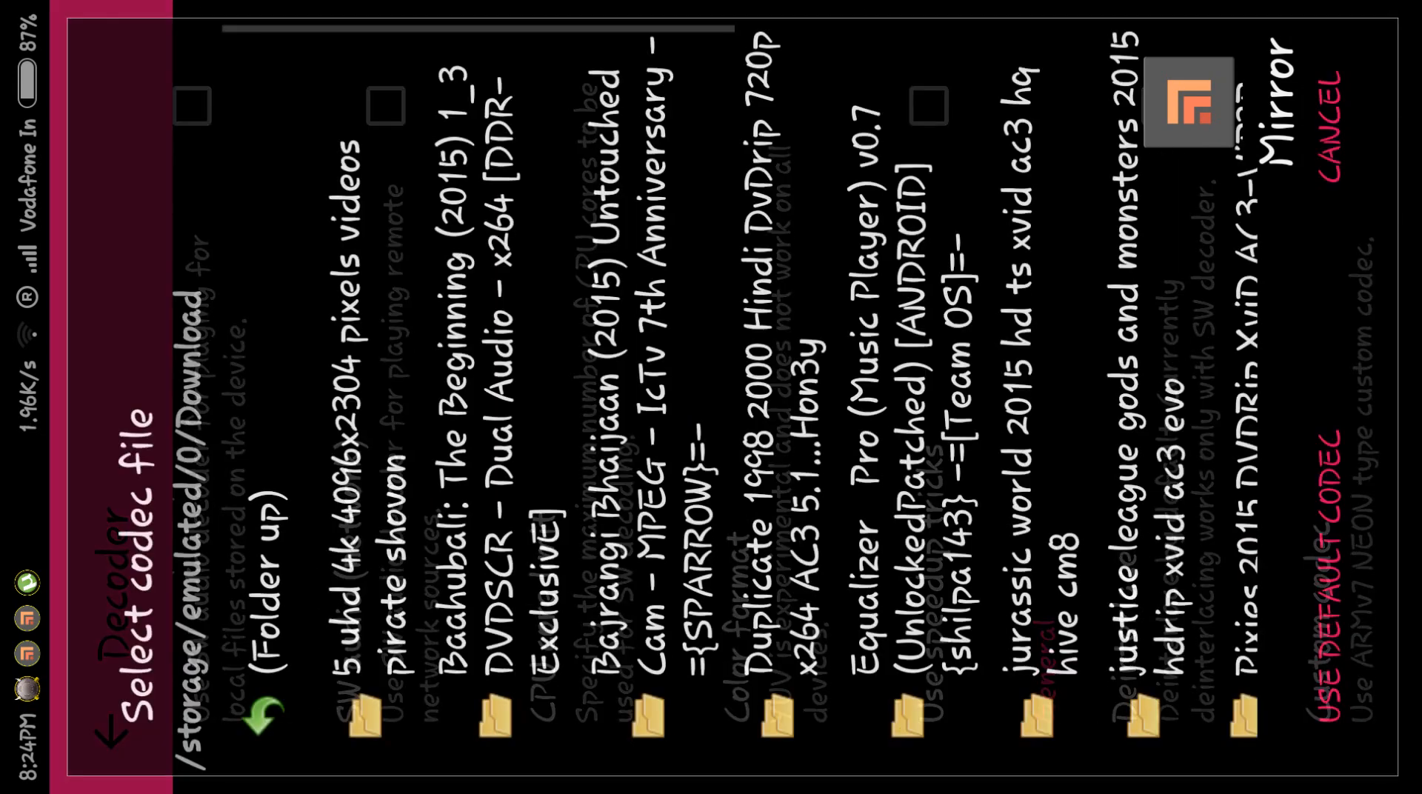
Go up to internal storage and scroll to the Xender folder in the codec picker
left_click(264, 699)
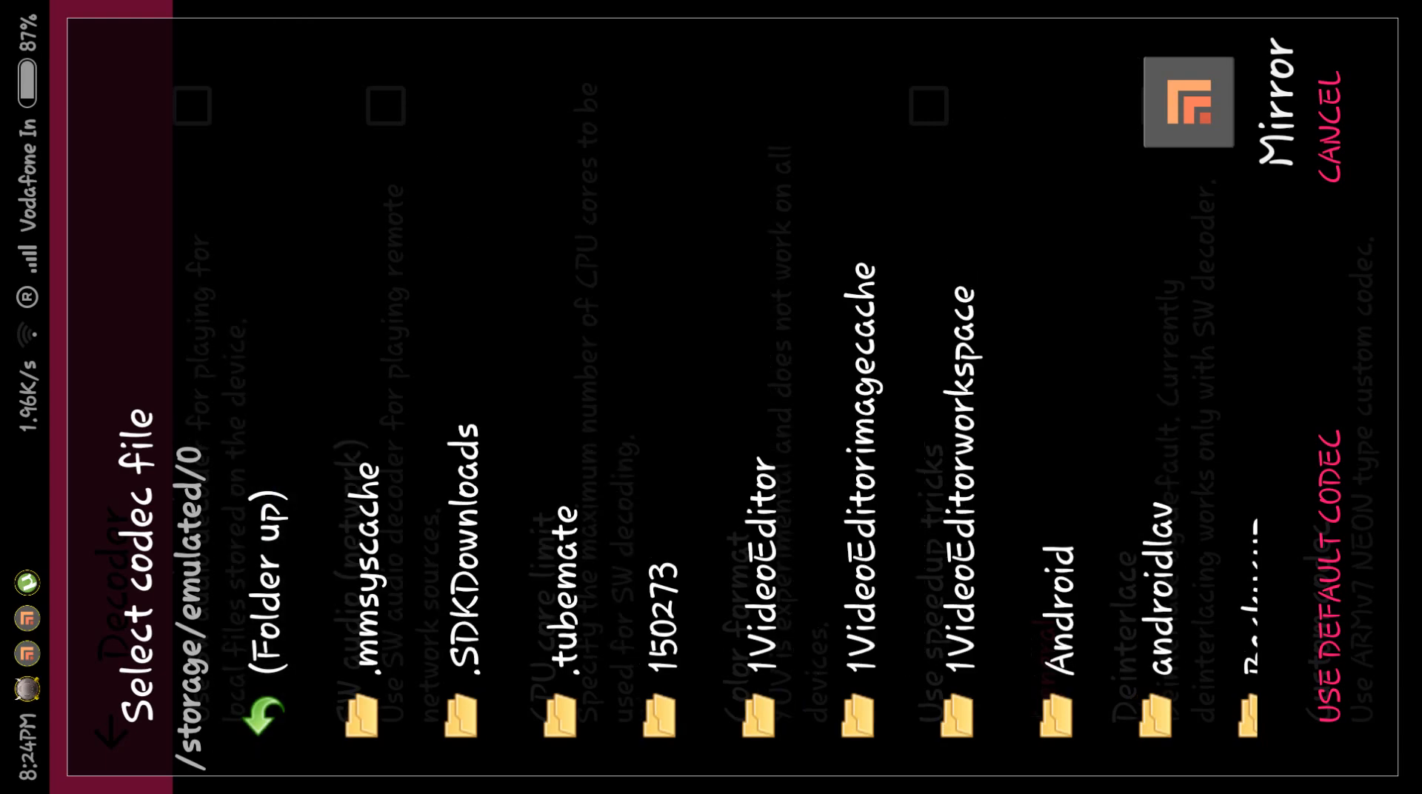
scroll("down", 3)
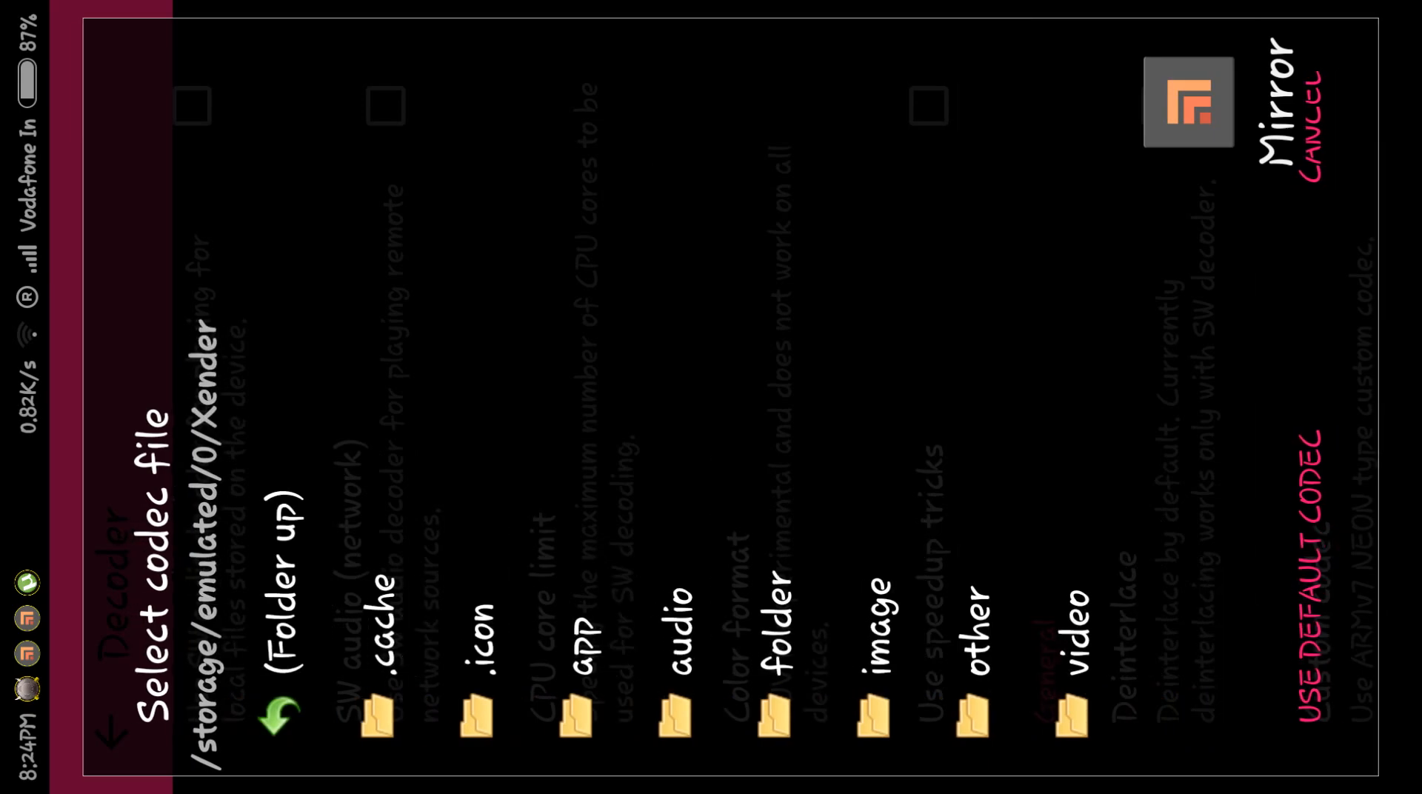
Load aio.1.7.32-1.zip from Xender's 'other' folder as the custom codec, closing the player
left_click(975, 635)
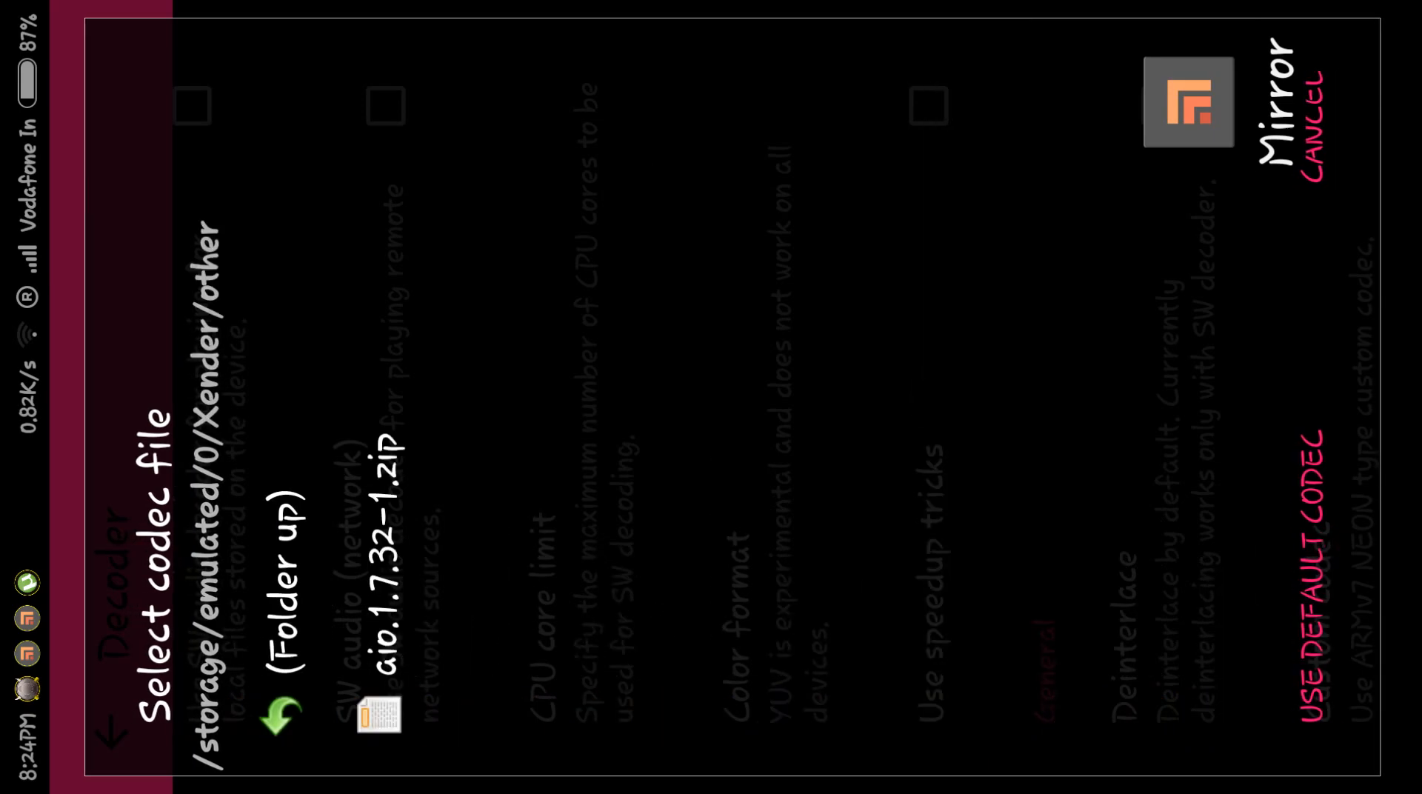
left_click(376, 708)
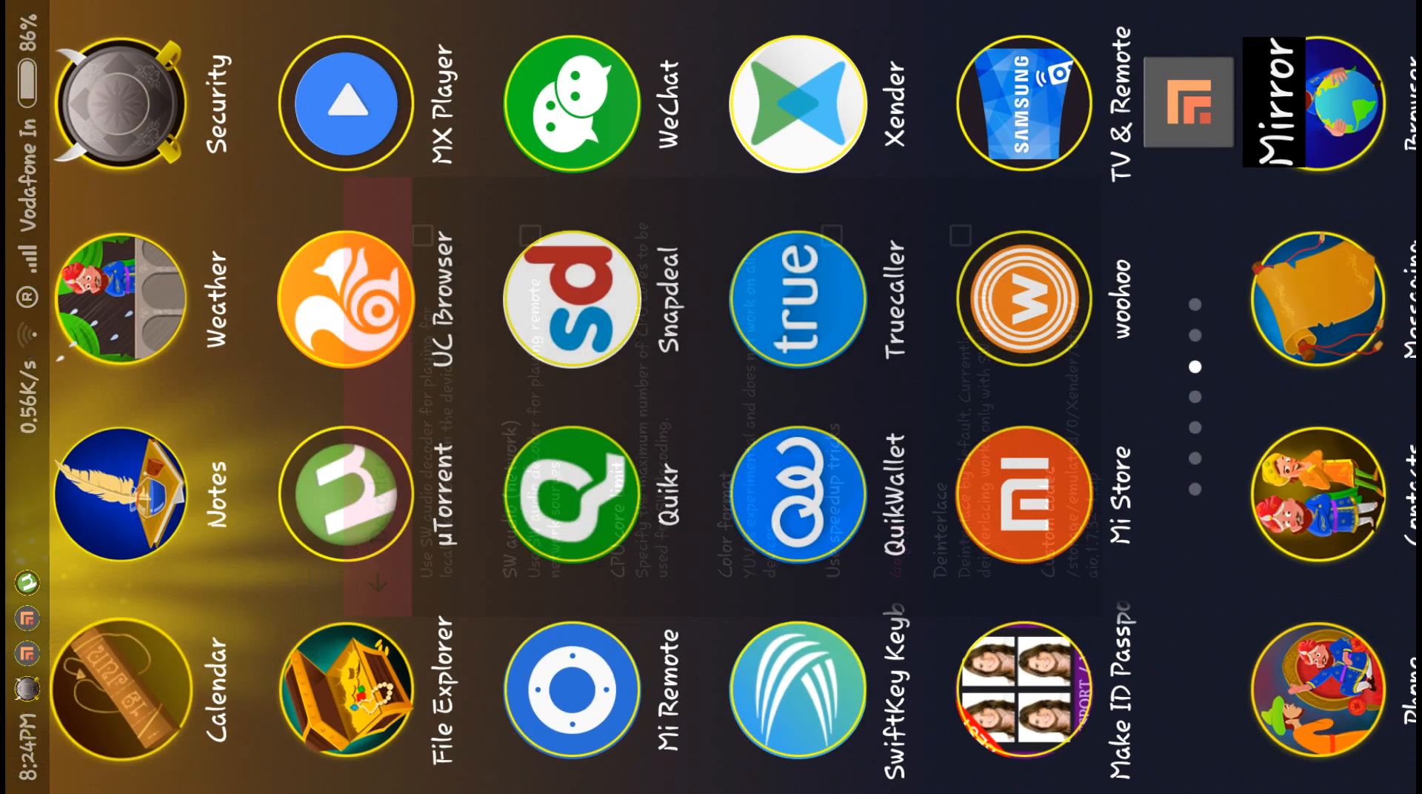
Relaunch MX Player from the home screen so its Folders video list shows again
left_click(345, 102)
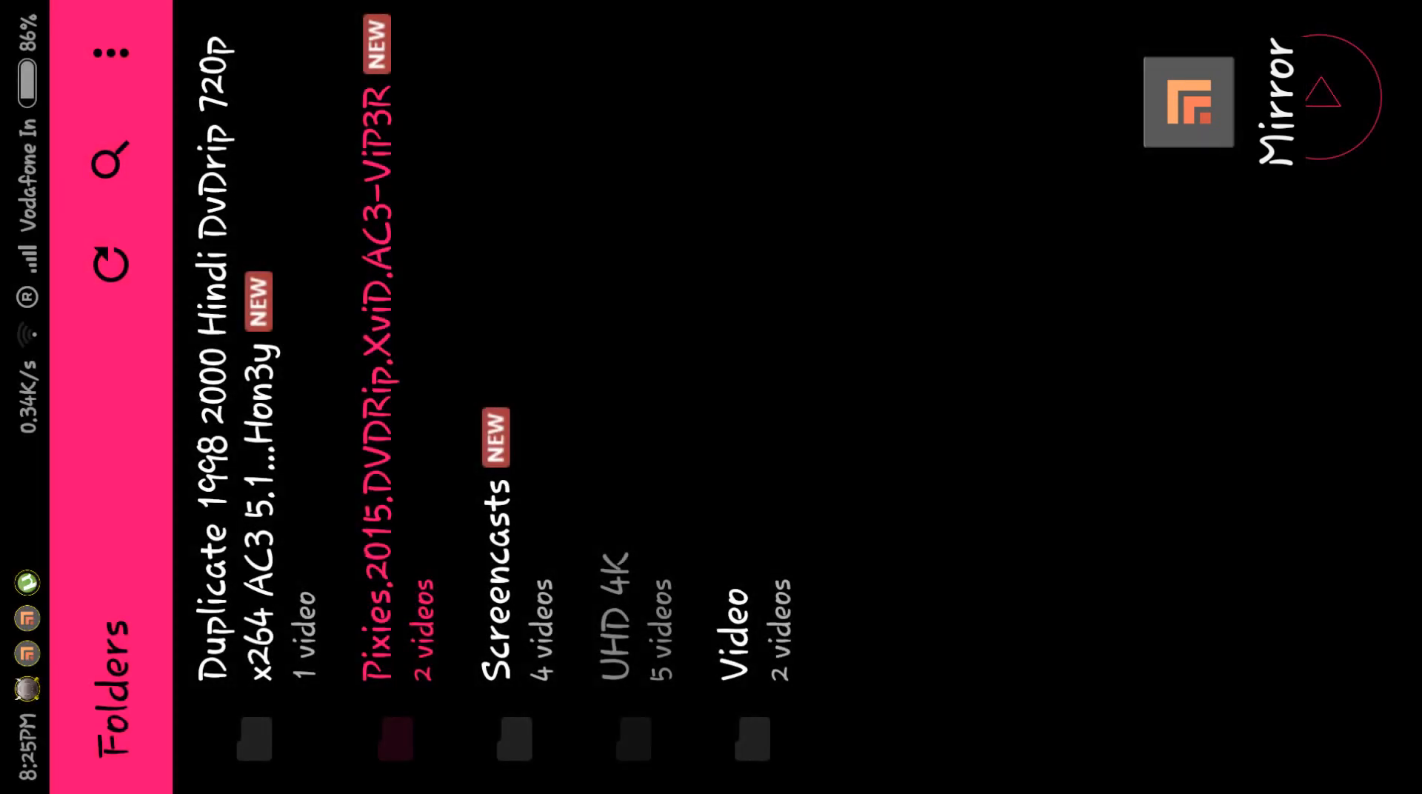